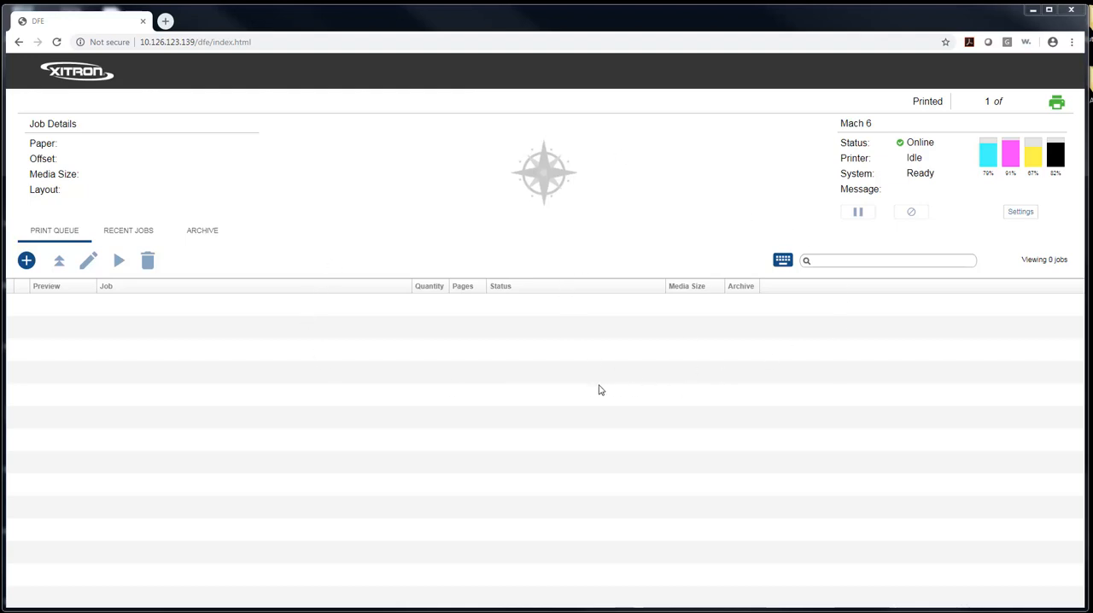
{"action": "mouse_move", "coordinate": [666, 321]}
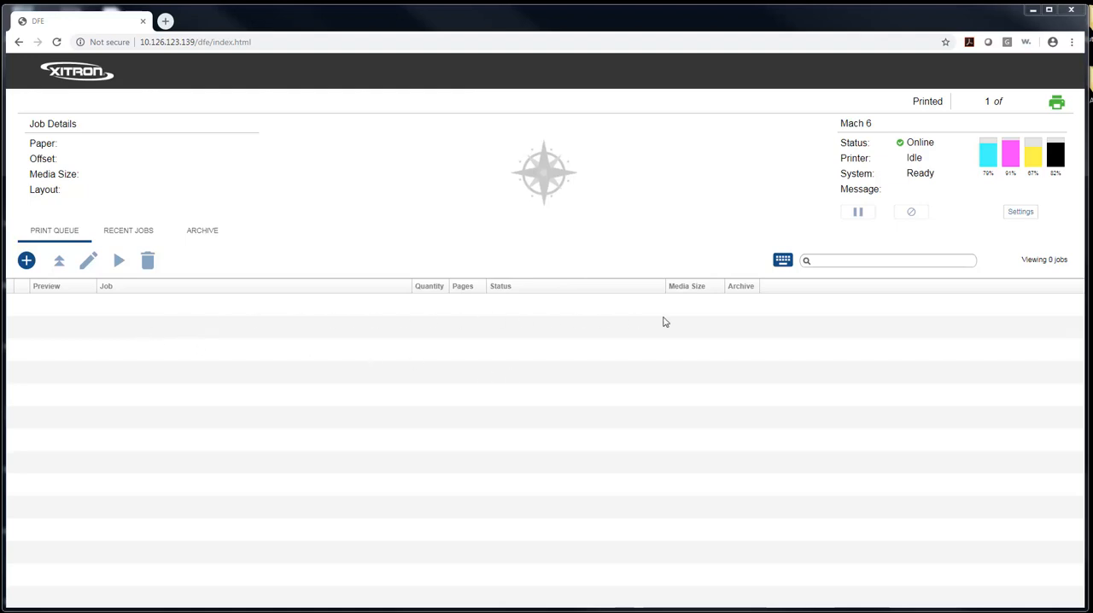
{"action": "mouse_move", "coordinate": [191, 526]}
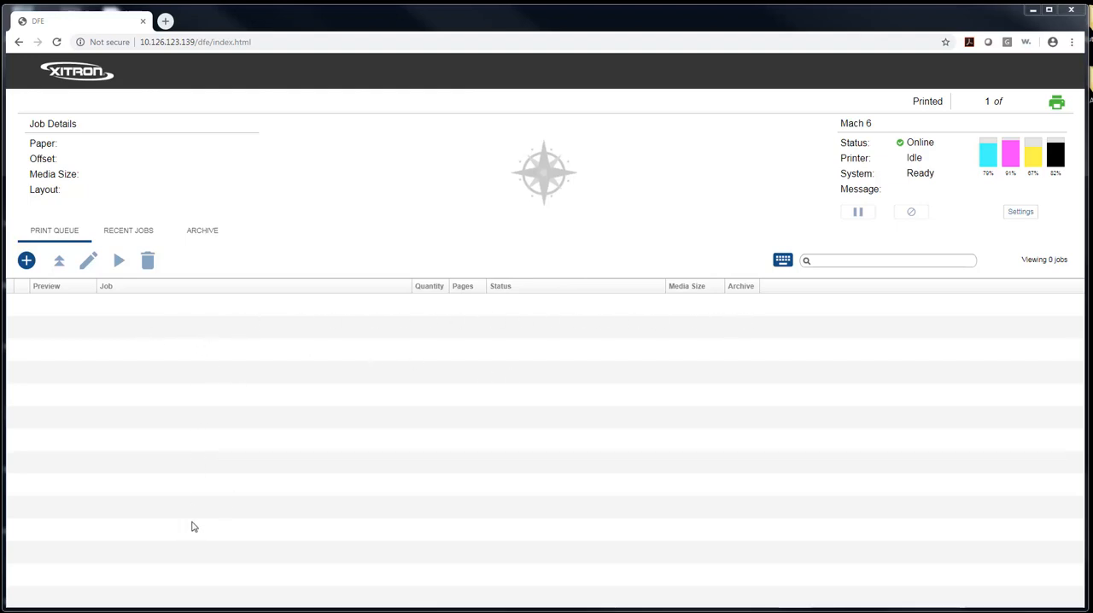
Review the one completed PDF under Recent Jobs, then the seven jobs in the Archive
{"action": "left_click", "coordinate": [128, 229]}
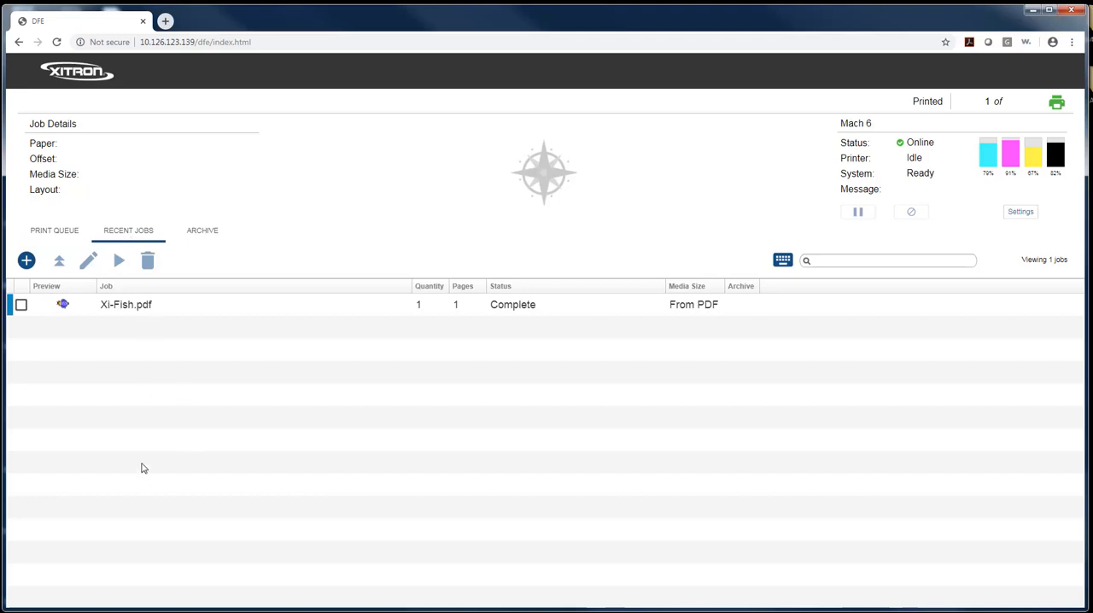
{"action": "mouse_move", "coordinate": [198, 252]}
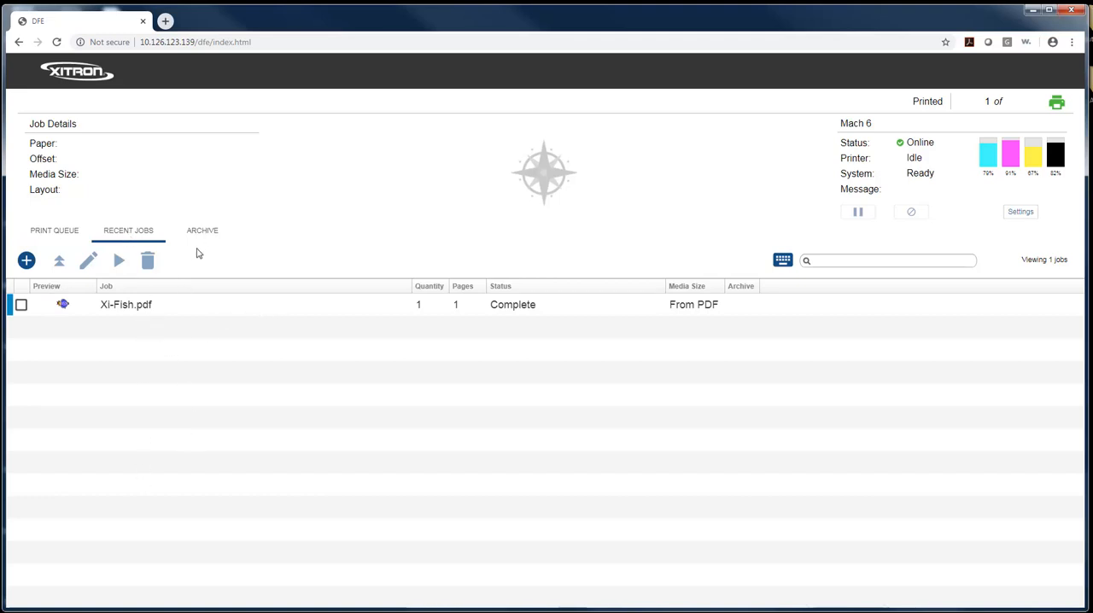
{"action": "left_click", "coordinate": [201, 229]}
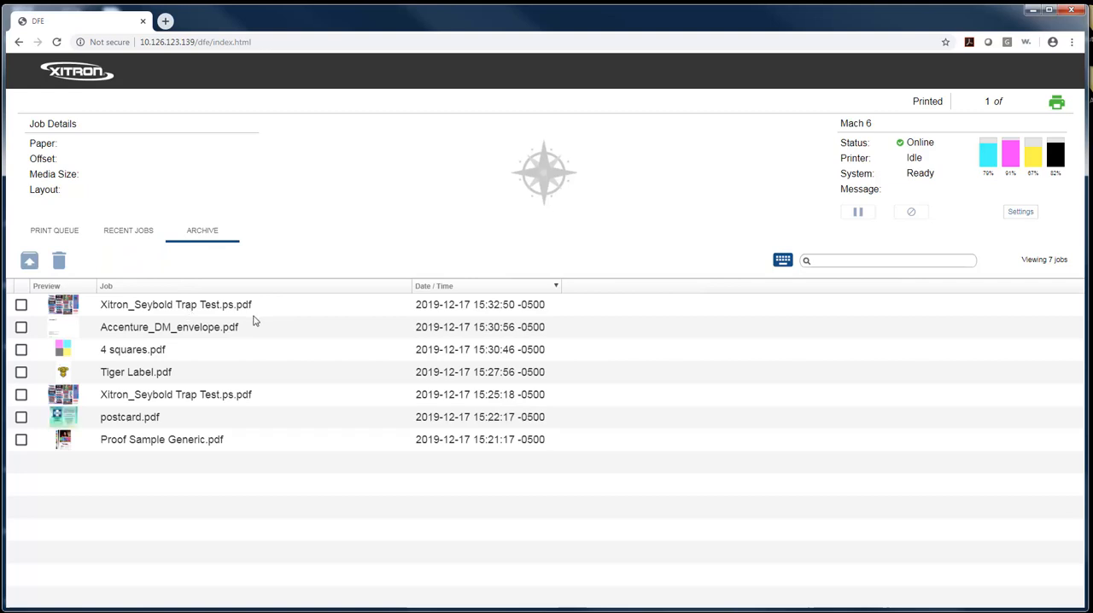
{"action": "mouse_move", "coordinate": [205, 441]}
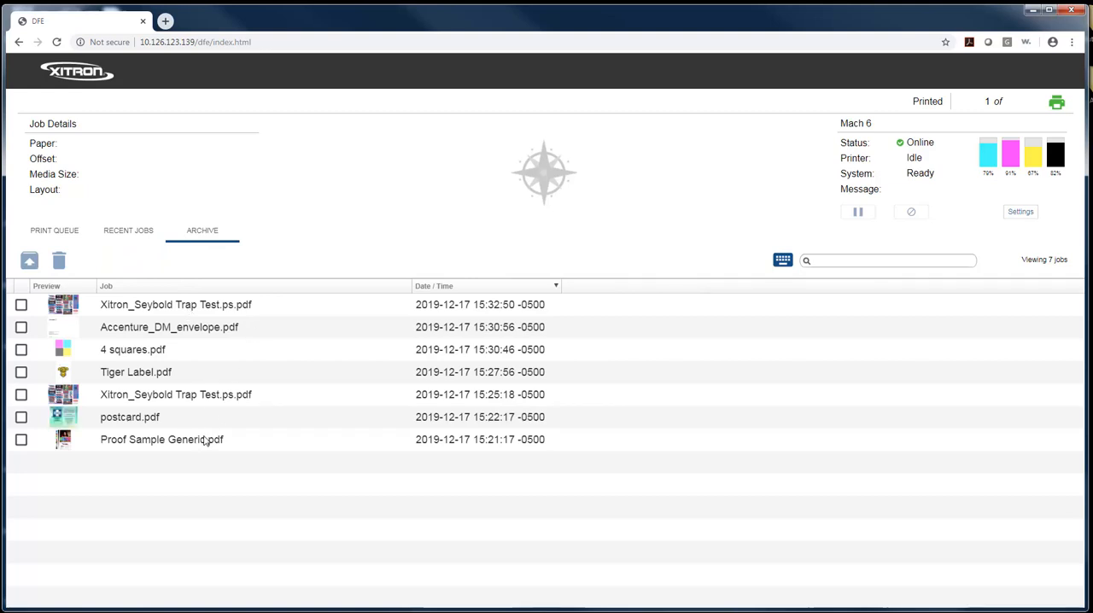
{"action": "mouse_move", "coordinate": [143, 344]}
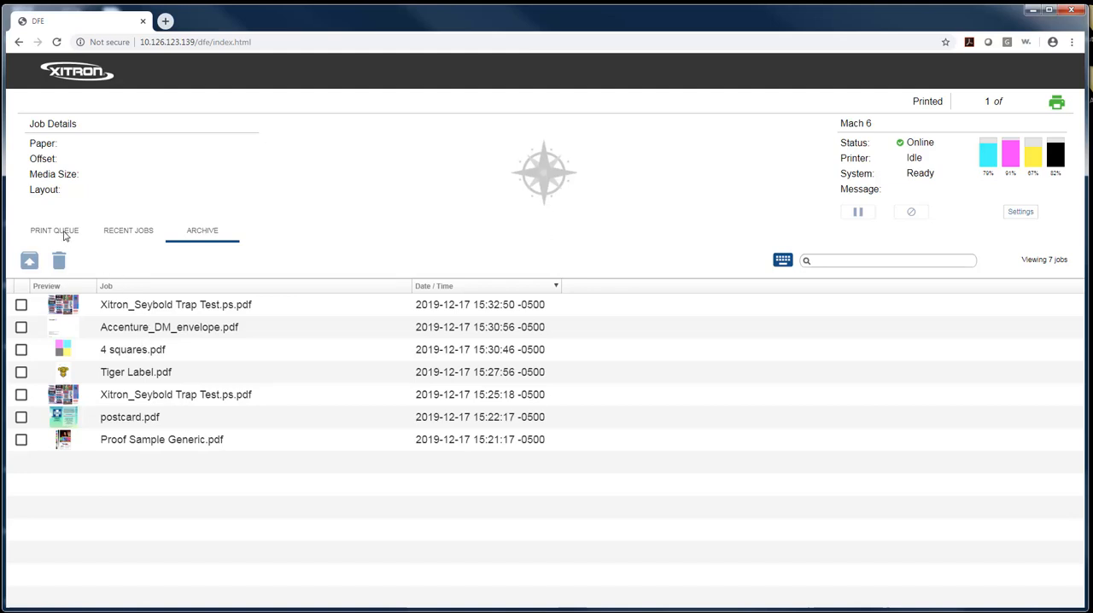
Return to the Print Queue, which shows zero jobs with the printer idle
{"action": "left_click", "coordinate": [55, 229]}
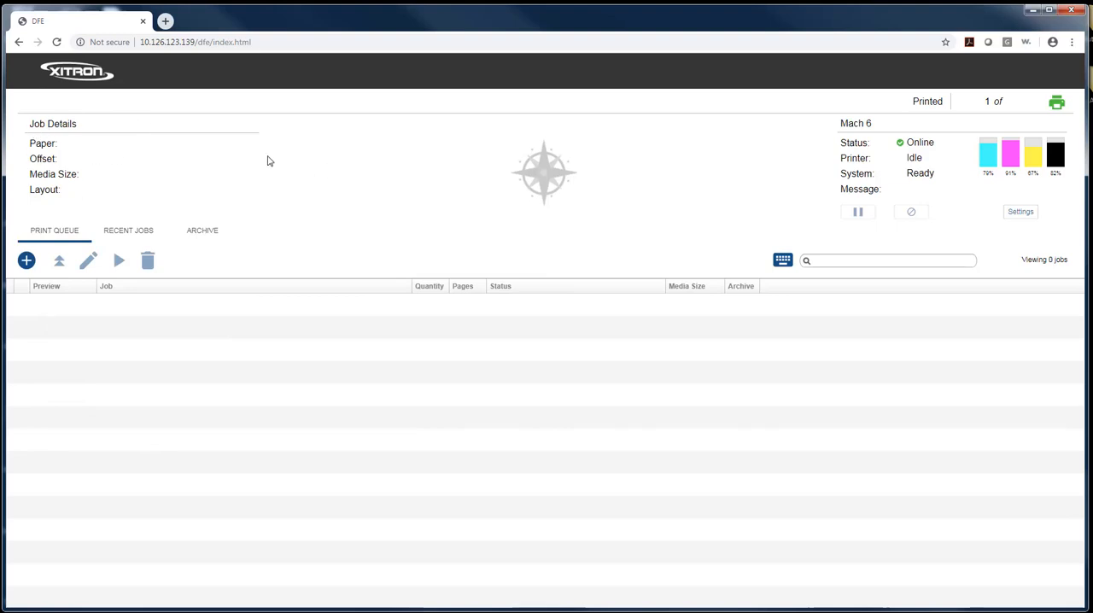
{"action": "mouse_move", "coordinate": [871, 140]}
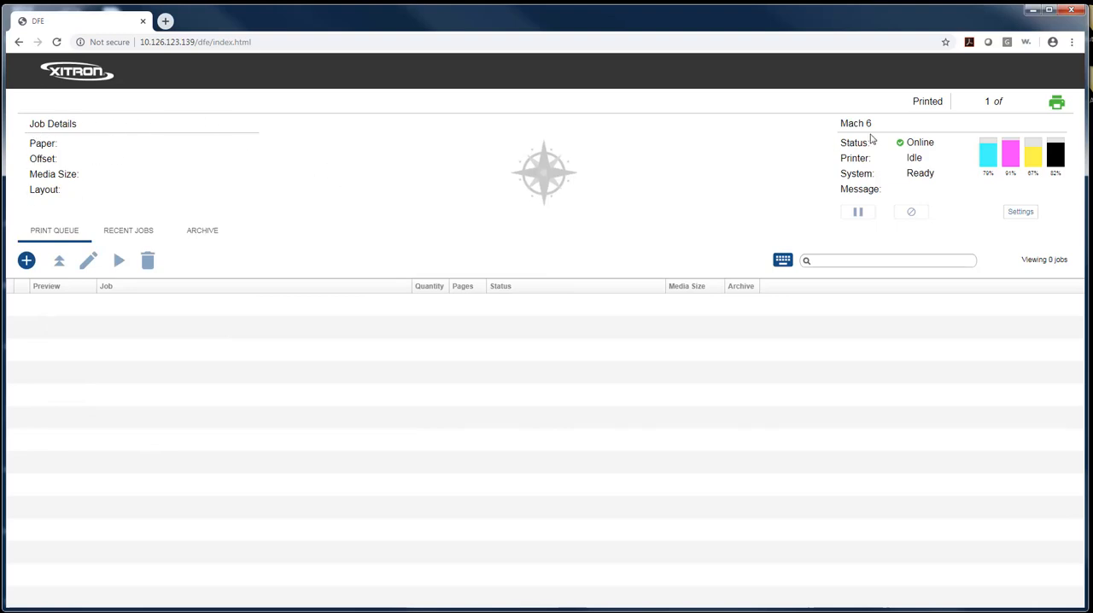
{"action": "mouse_move", "coordinate": [864, 169]}
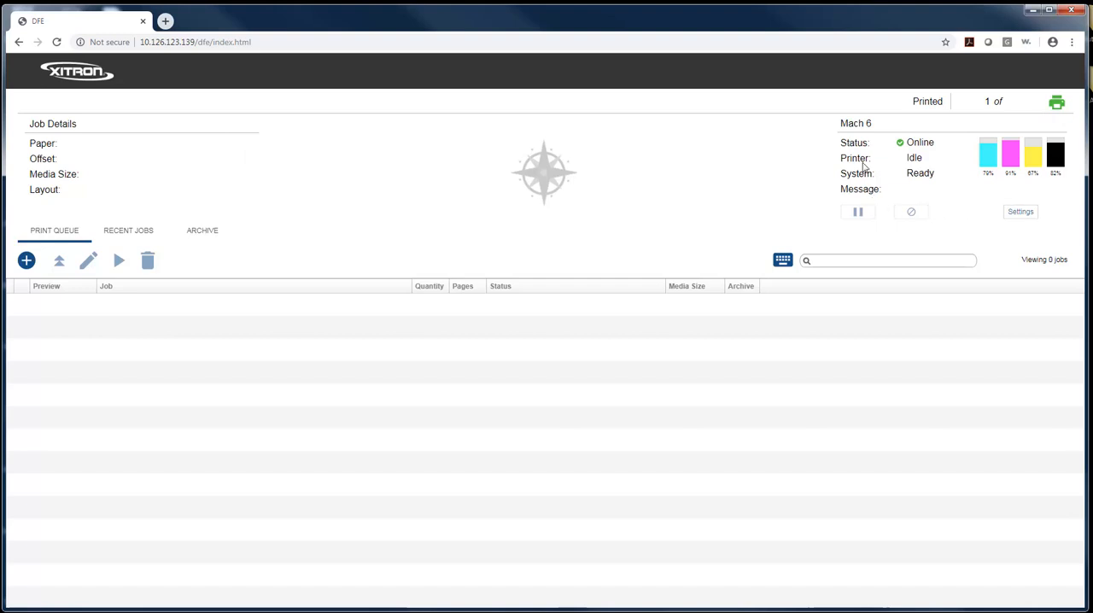
{"action": "mouse_move", "coordinate": [999, 181]}
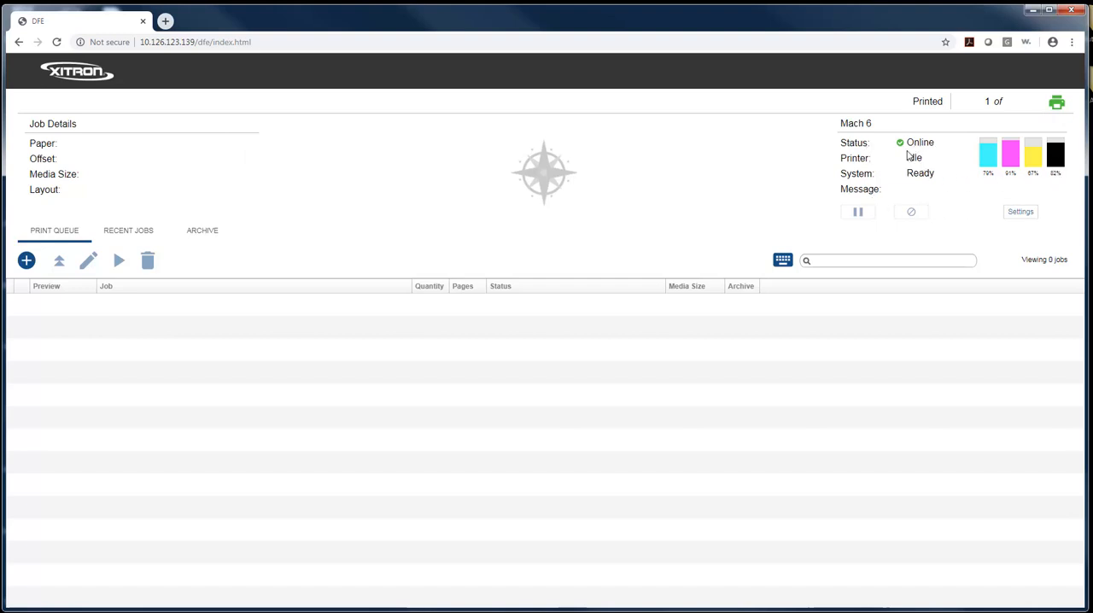
{"action": "mouse_move", "coordinate": [581, 325]}
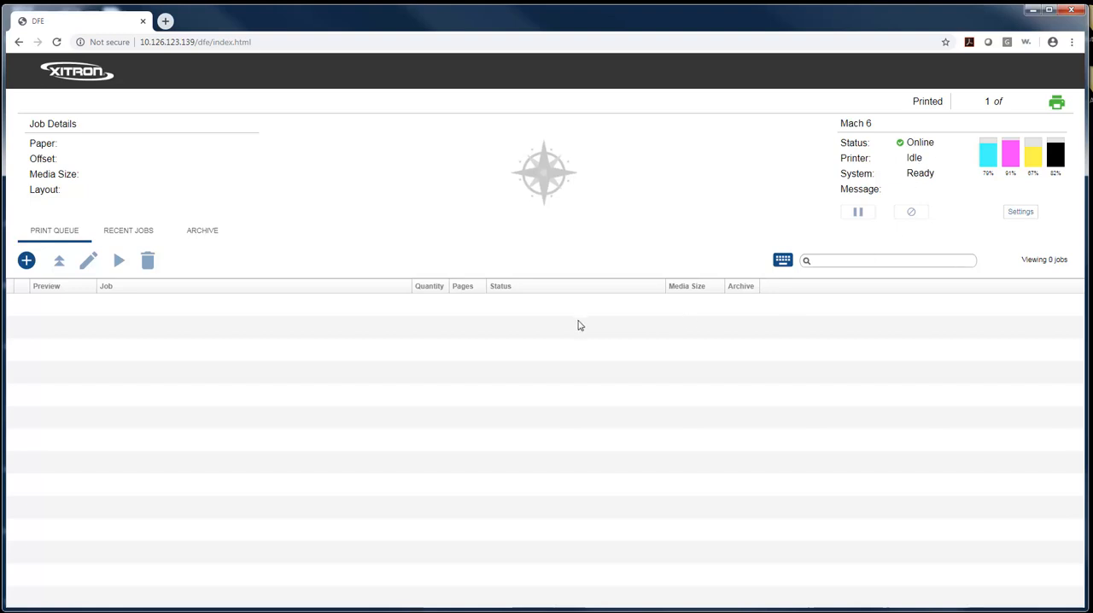
{"action": "mouse_move", "coordinate": [26, 260]}
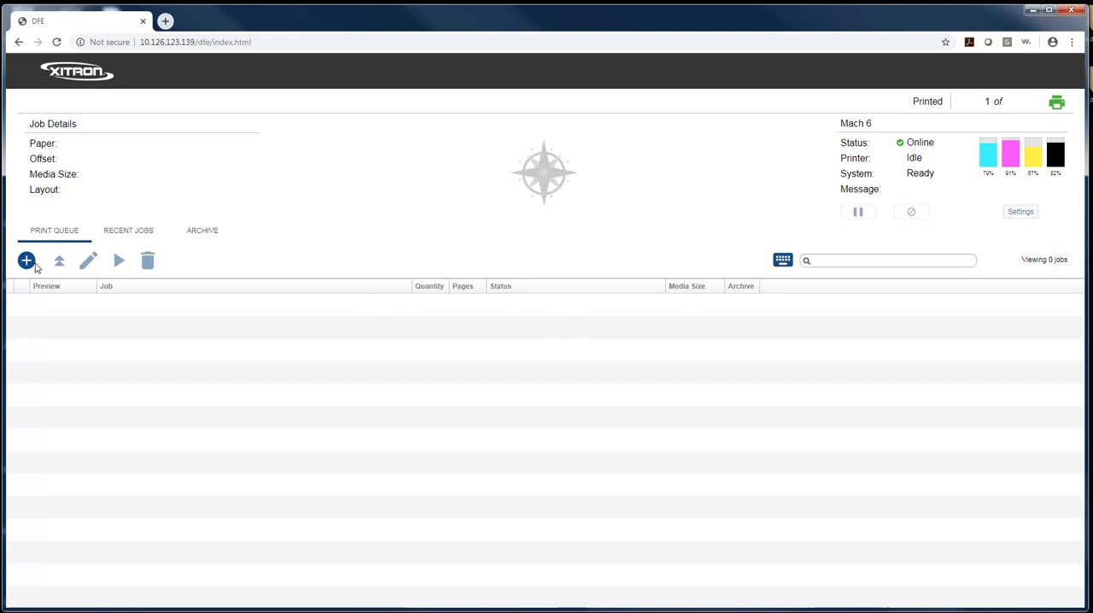
Add 'Spot Colors - Eagle Logo.pdf' as a new job in the print queue
{"action": "left_click", "coordinate": [26, 260]}
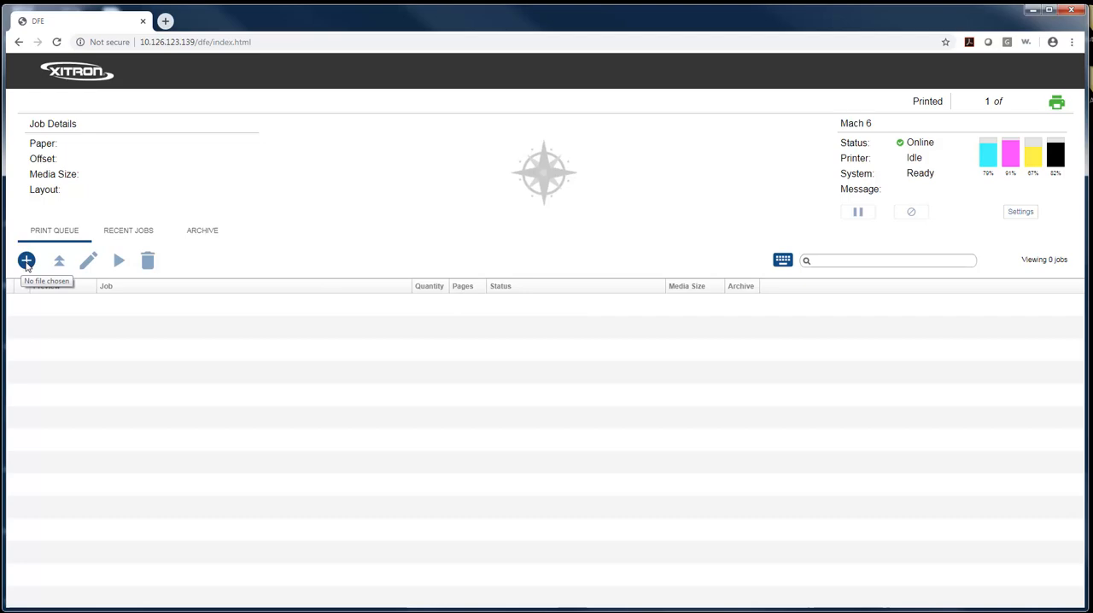
{"action": "left_click", "coordinate": [25, 259]}
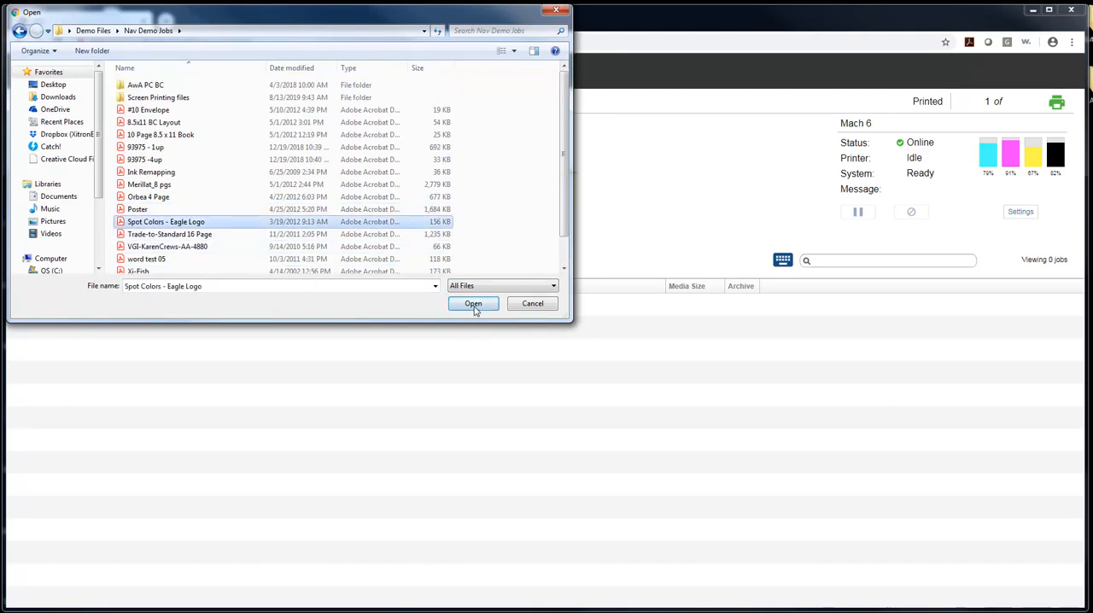
{"action": "left_click", "coordinate": [471, 304]}
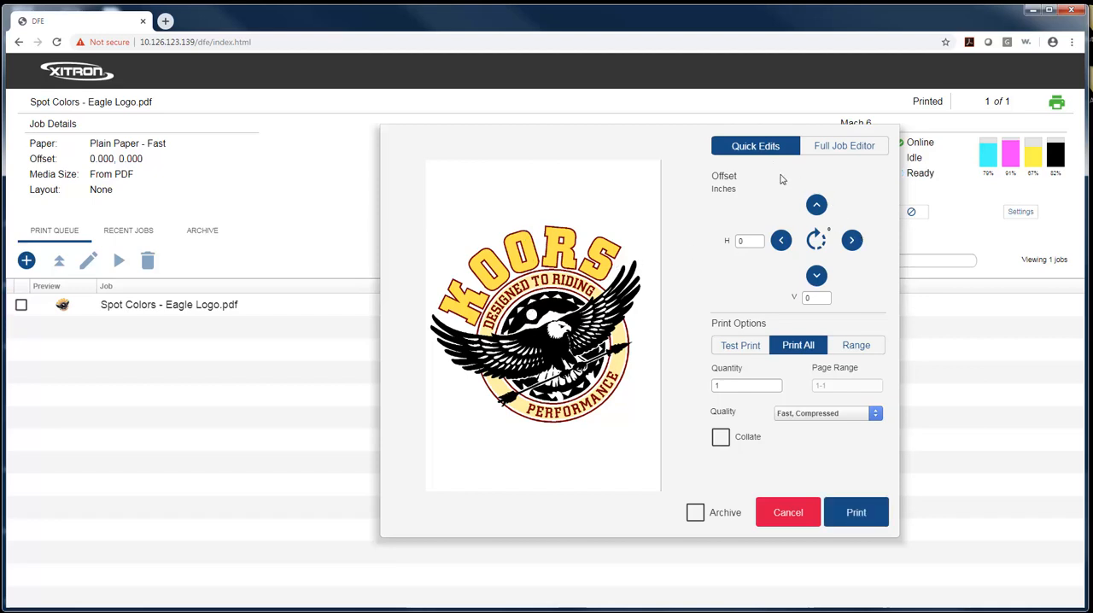
{"action": "mouse_move", "coordinate": [852, 239]}
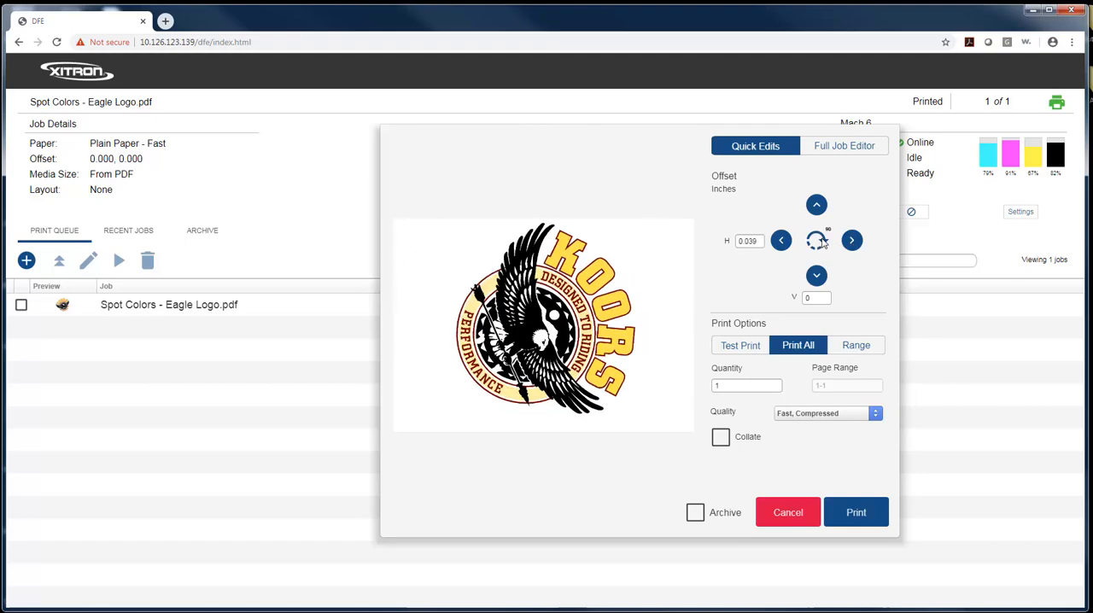
Try the quick-edit rotation, offset and test-copy options, leaving zero offset and Print All
{"action": "left_click", "coordinate": [816, 239]}
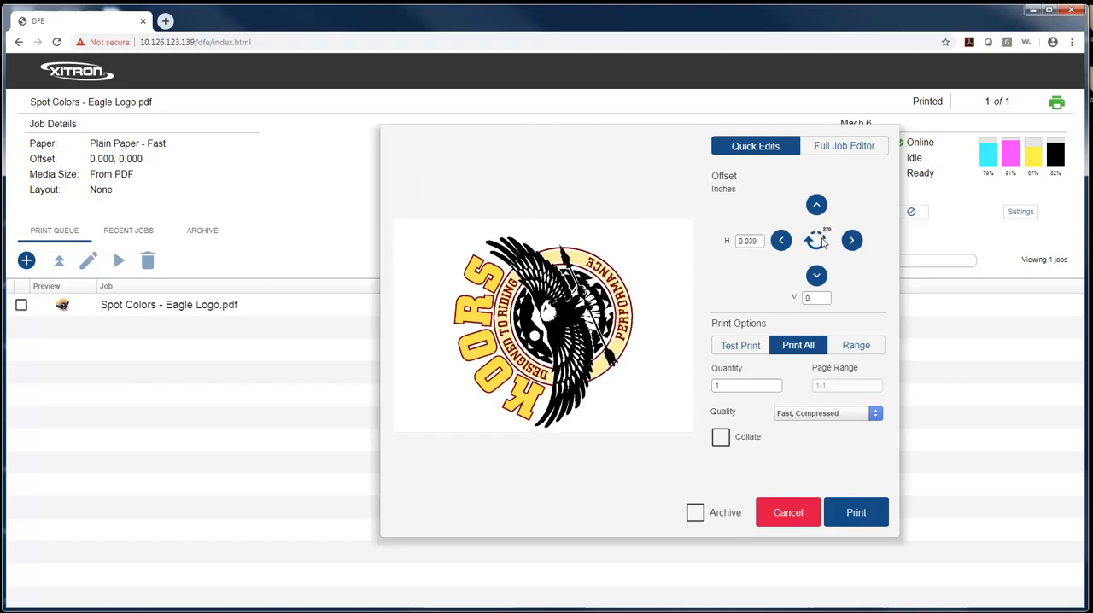
{"action": "left_click", "coordinate": [850, 239]}
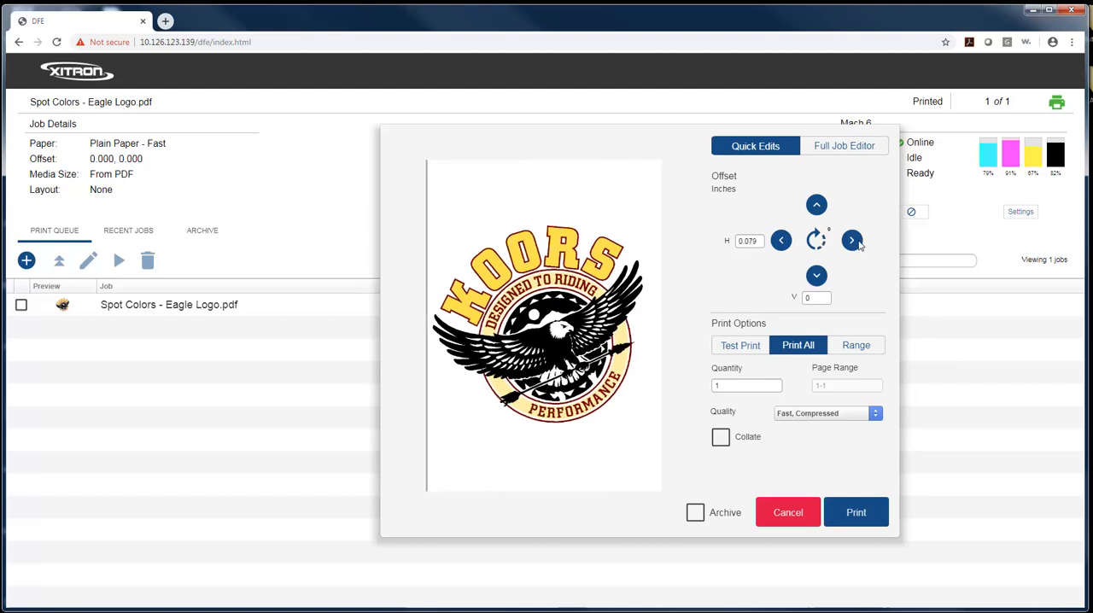
{"action": "left_click", "coordinate": [780, 239]}
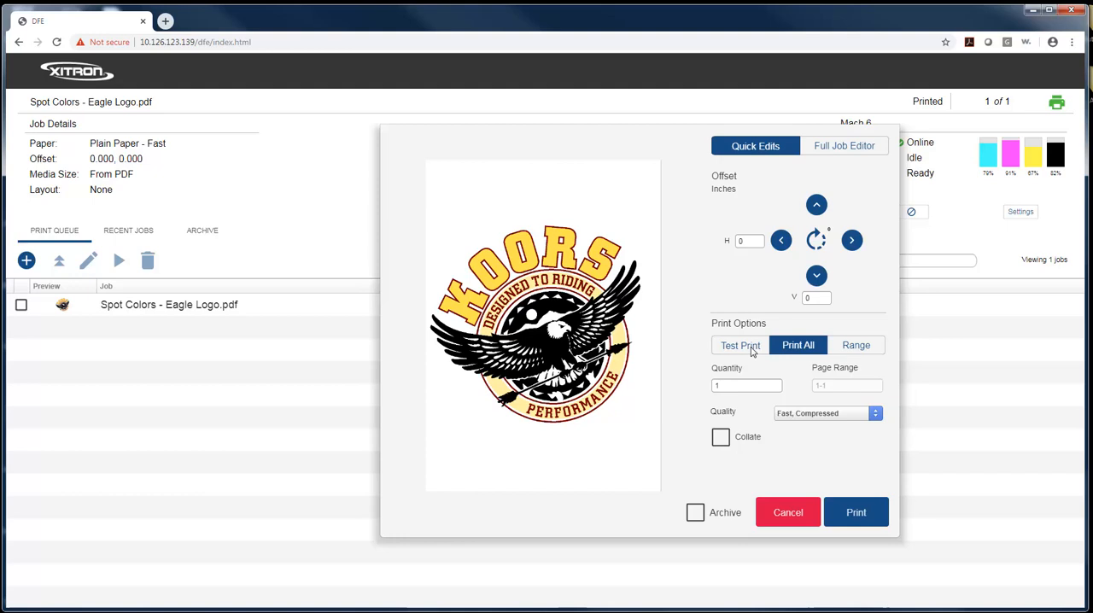
{"action": "left_click", "coordinate": [856, 345]}
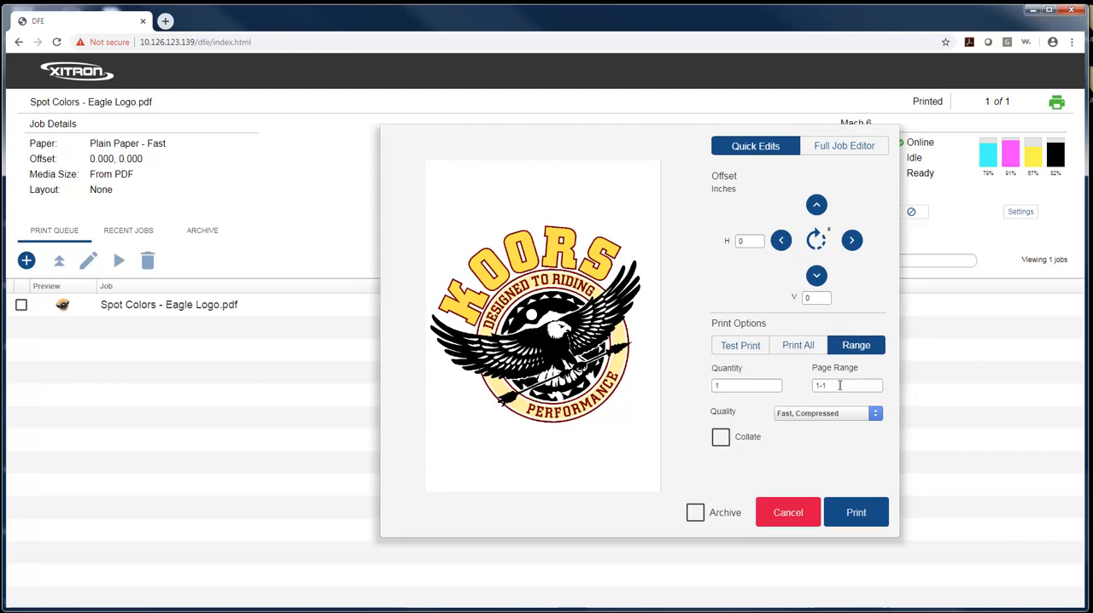
{"action": "left_click", "coordinate": [797, 345]}
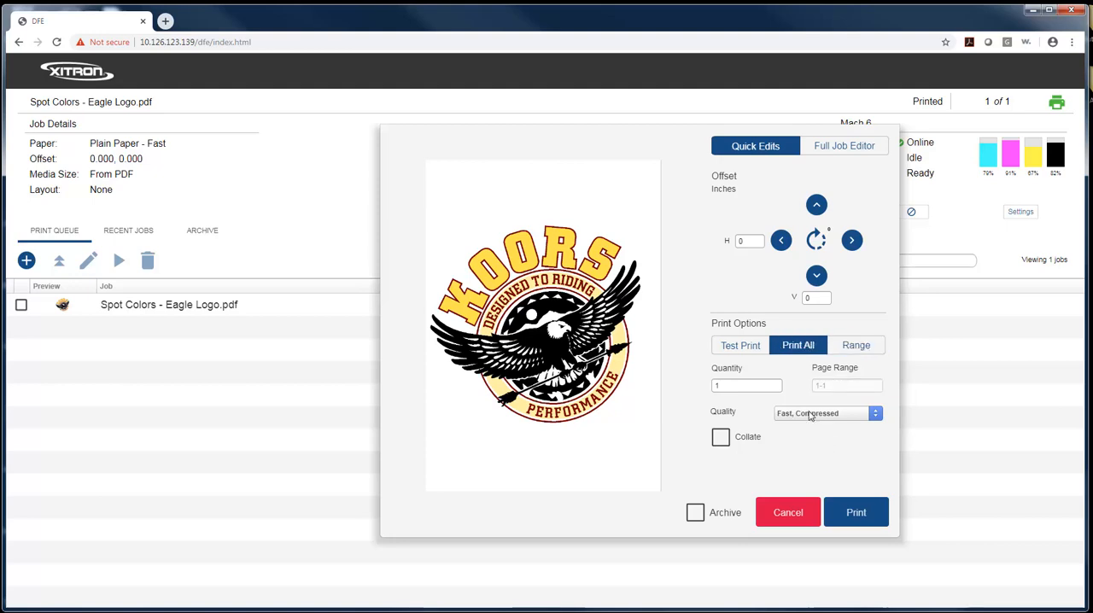
{"action": "left_click", "coordinate": [823, 413]}
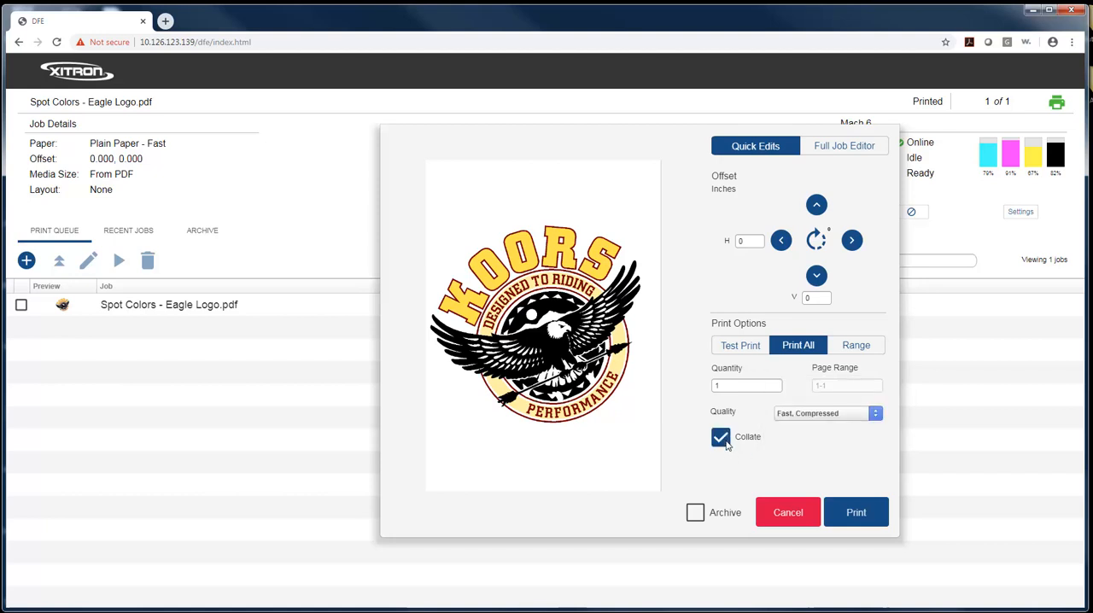
Toggle Archive on and back off so the job is not archived after printing
{"action": "left_click", "coordinate": [695, 512]}
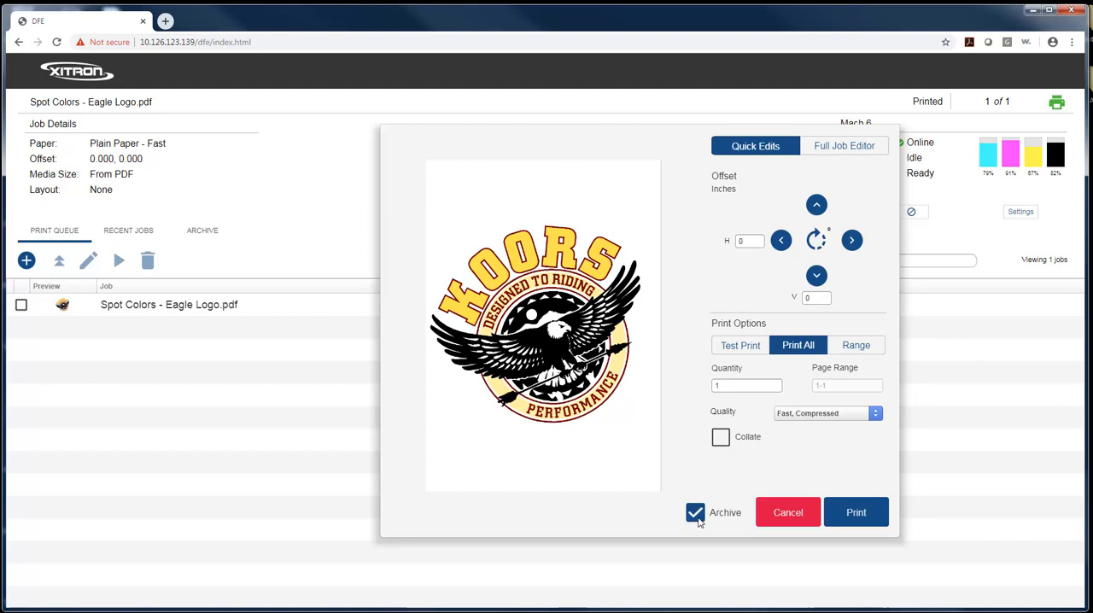
{"action": "left_click", "coordinate": [695, 512]}
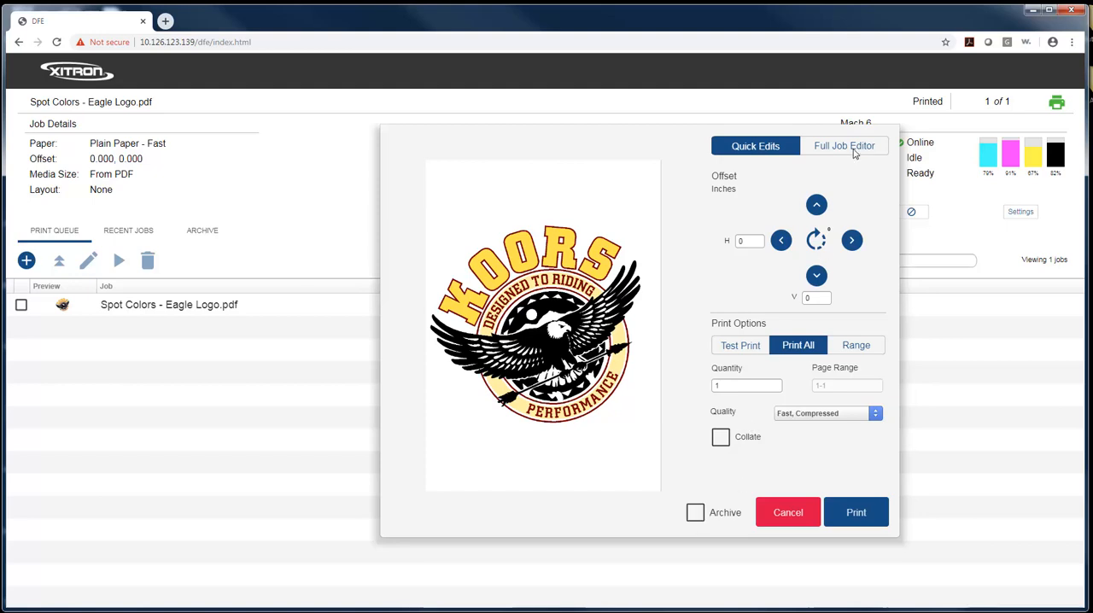
In the Full Job Editor keep layout None, paper Plain Paper - Fast, and toggle Preserve 100% Black
{"action": "left_click", "coordinate": [843, 145]}
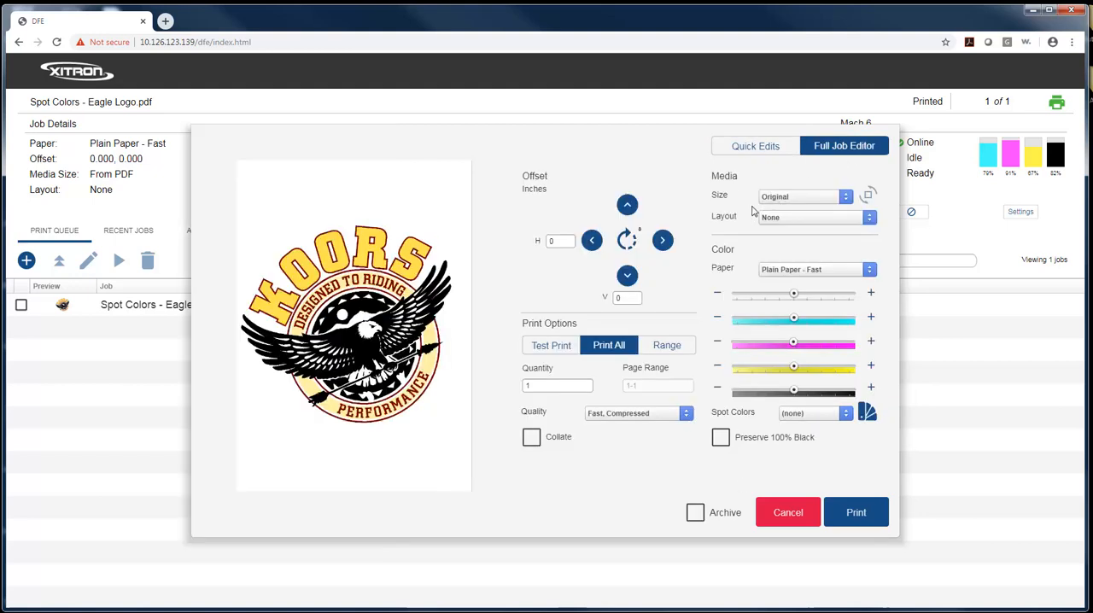
{"action": "left_click", "coordinate": [803, 196]}
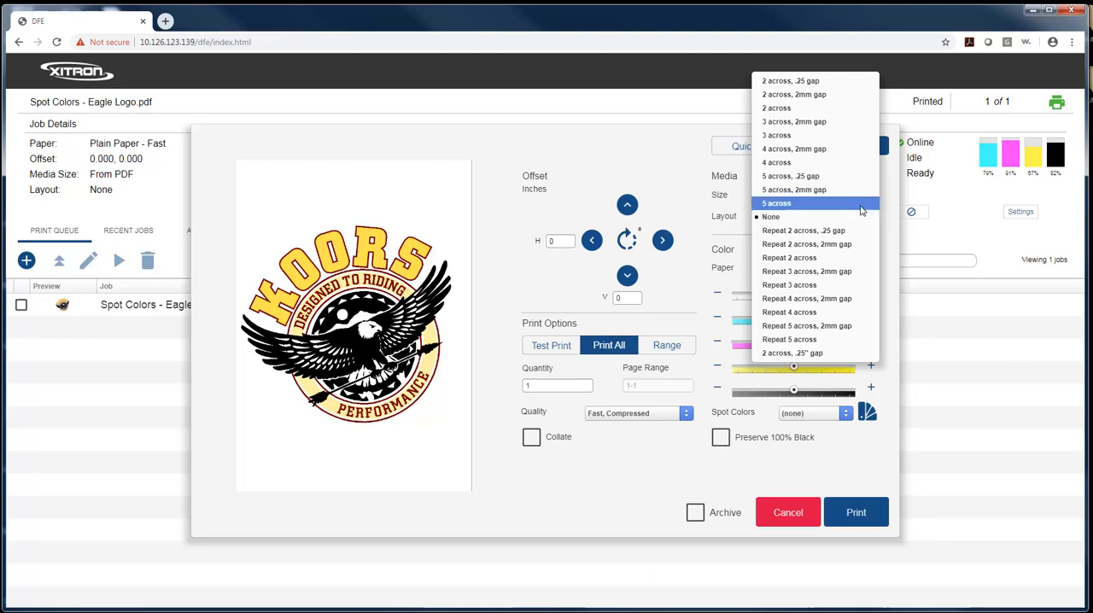
{"action": "mouse_move", "coordinate": [888, 214]}
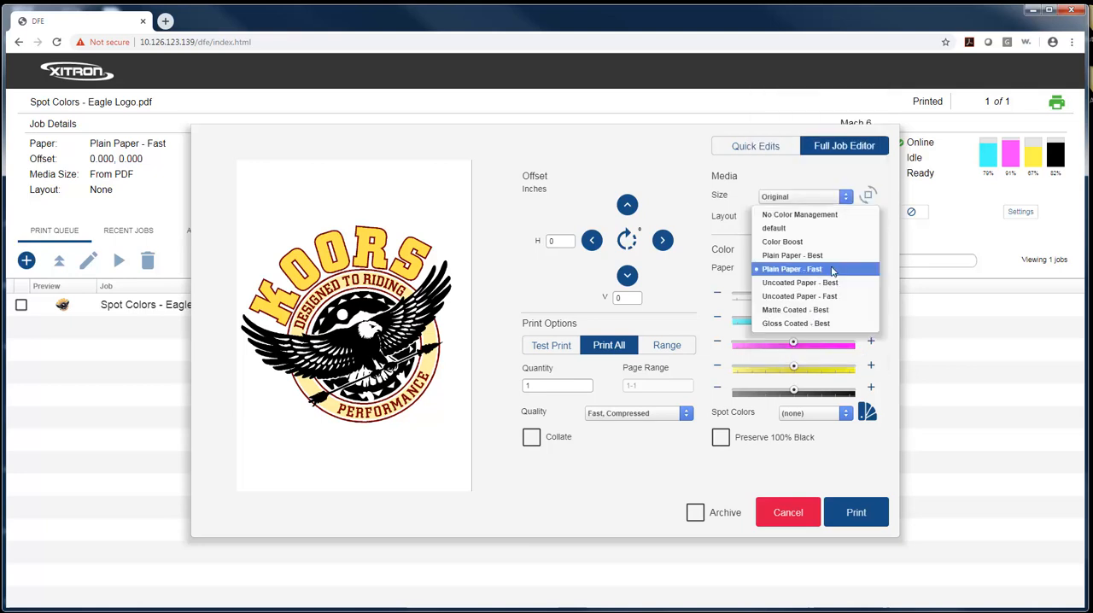
{"action": "mouse_move", "coordinate": [792, 256]}
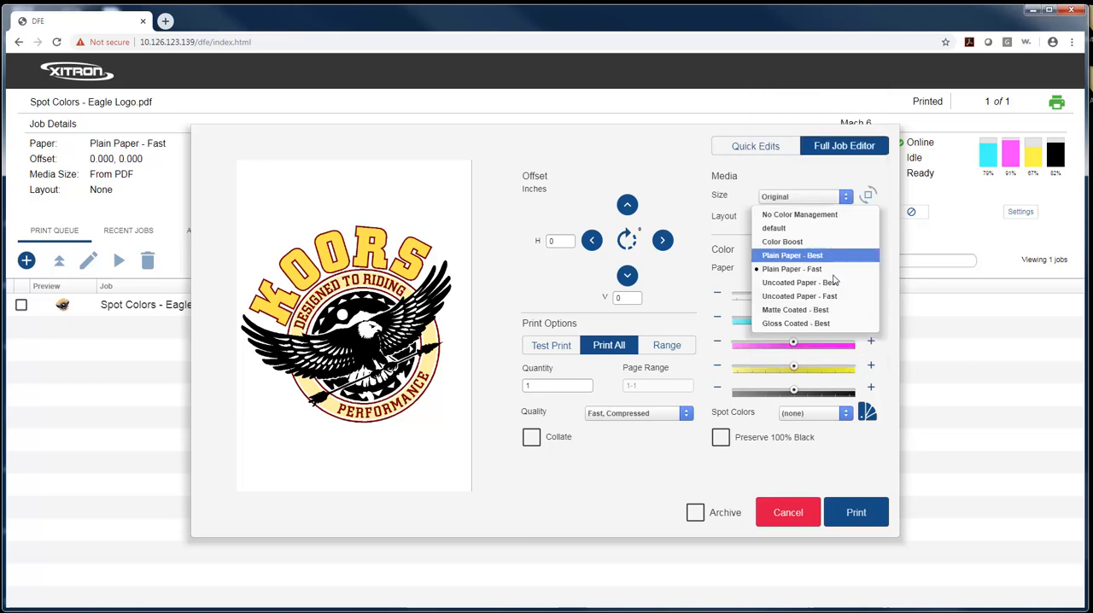
{"action": "left_click", "coordinate": [792, 270]}
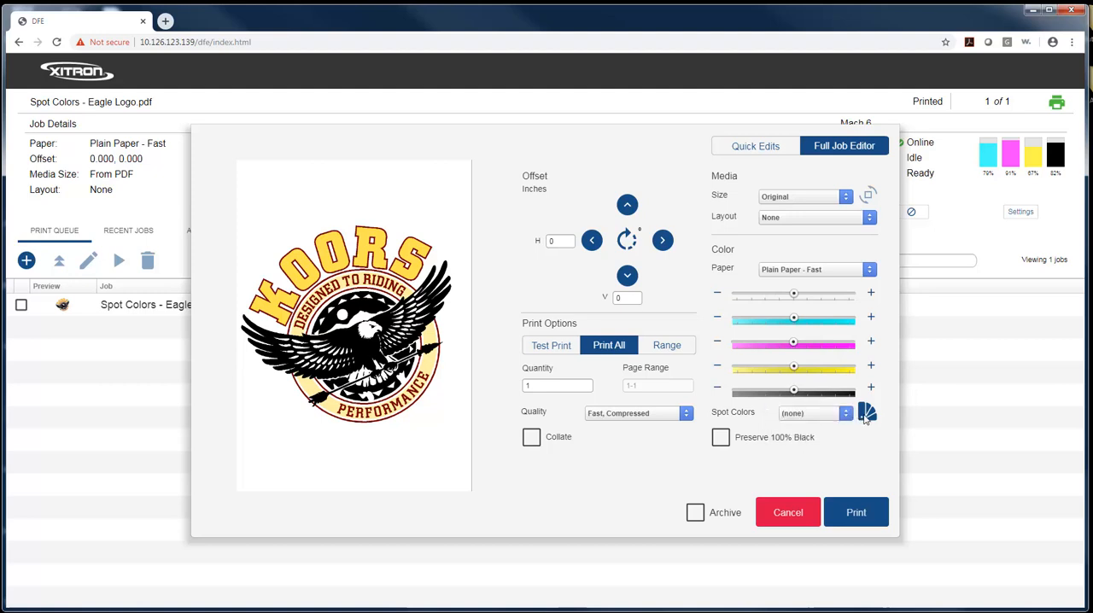
{"action": "mouse_move", "coordinate": [850, 417]}
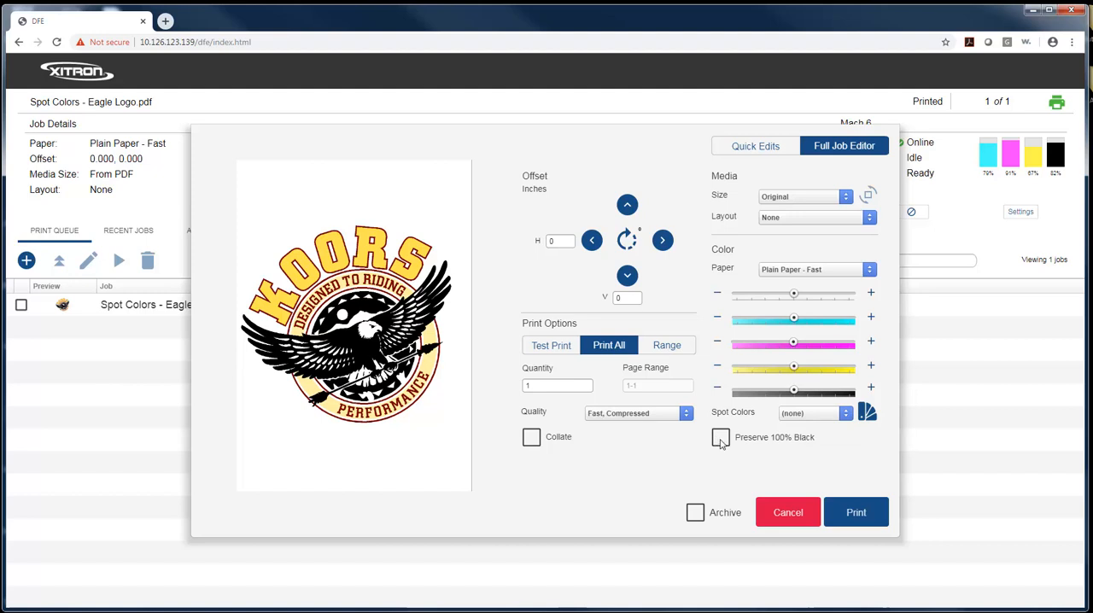
{"action": "left_click", "coordinate": [721, 438]}
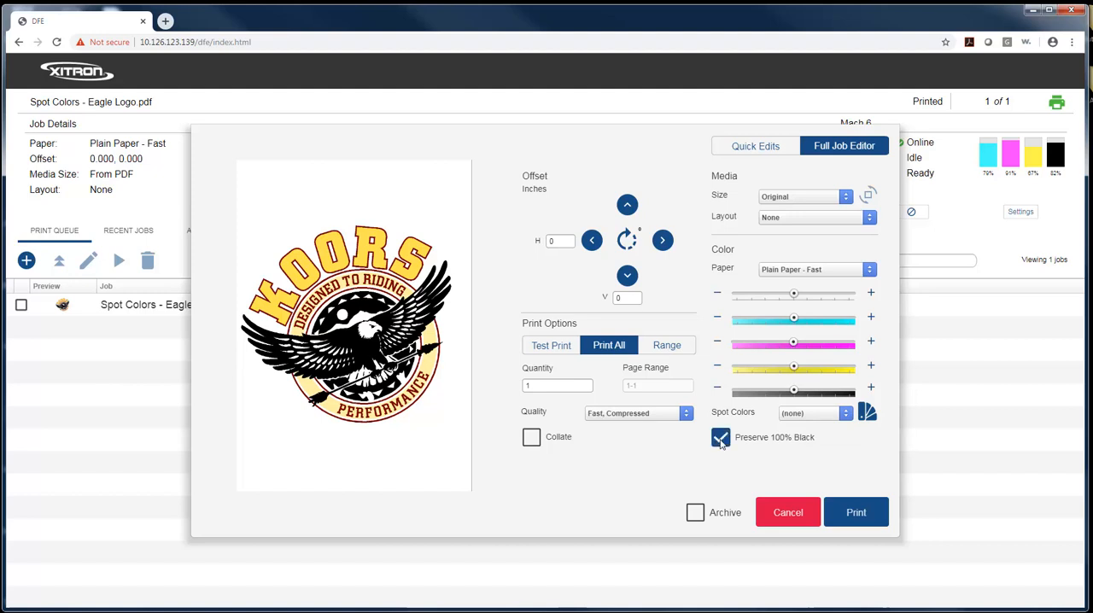
{"action": "left_click", "coordinate": [721, 437]}
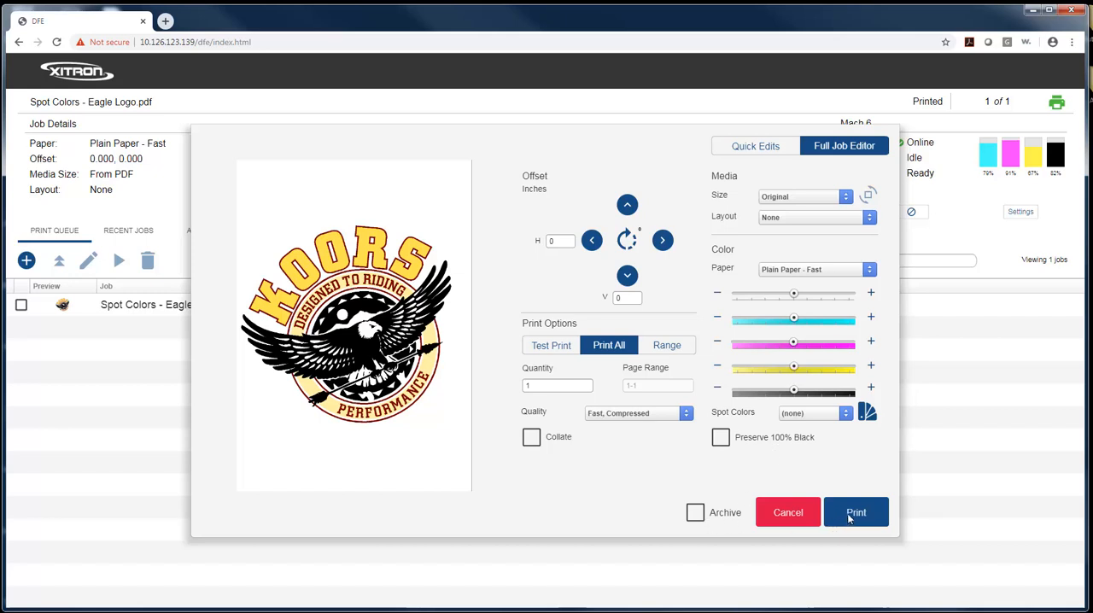
Print the Eagle Logo job and confirm it shows Complete in Recent Jobs, leaving the queue empty
{"action": "left_click", "coordinate": [855, 512]}
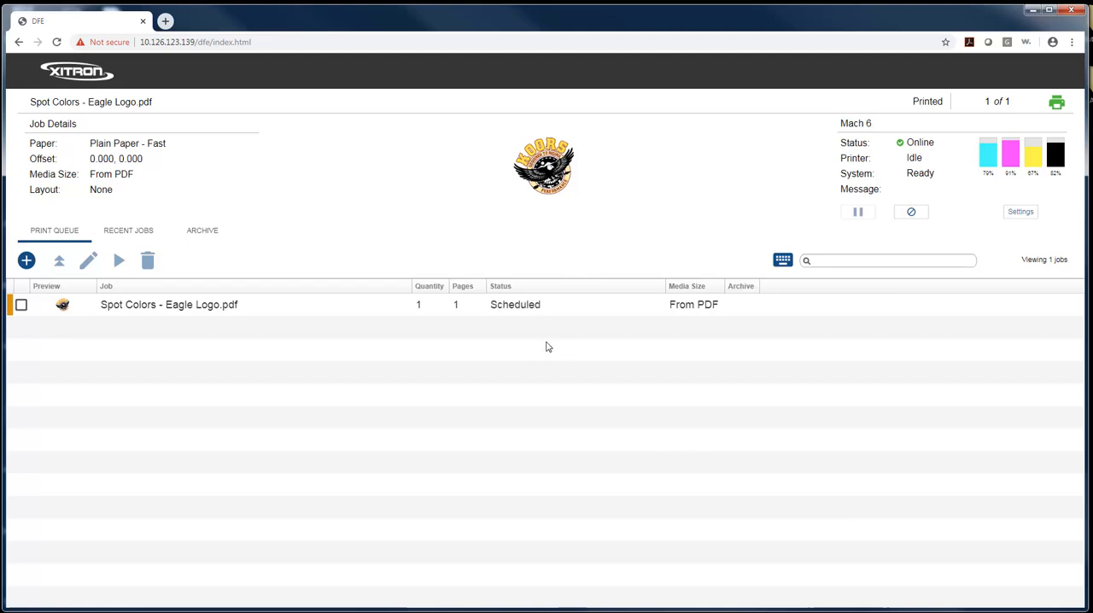
{"action": "left_click", "coordinate": [120, 259]}
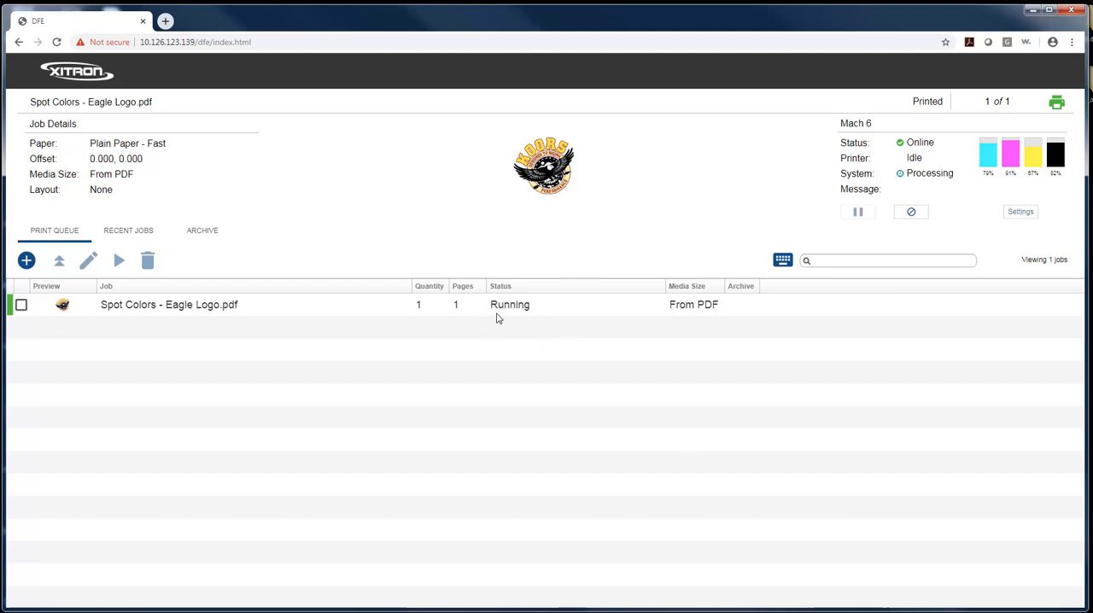
{"action": "mouse_move", "coordinate": [955, 174]}
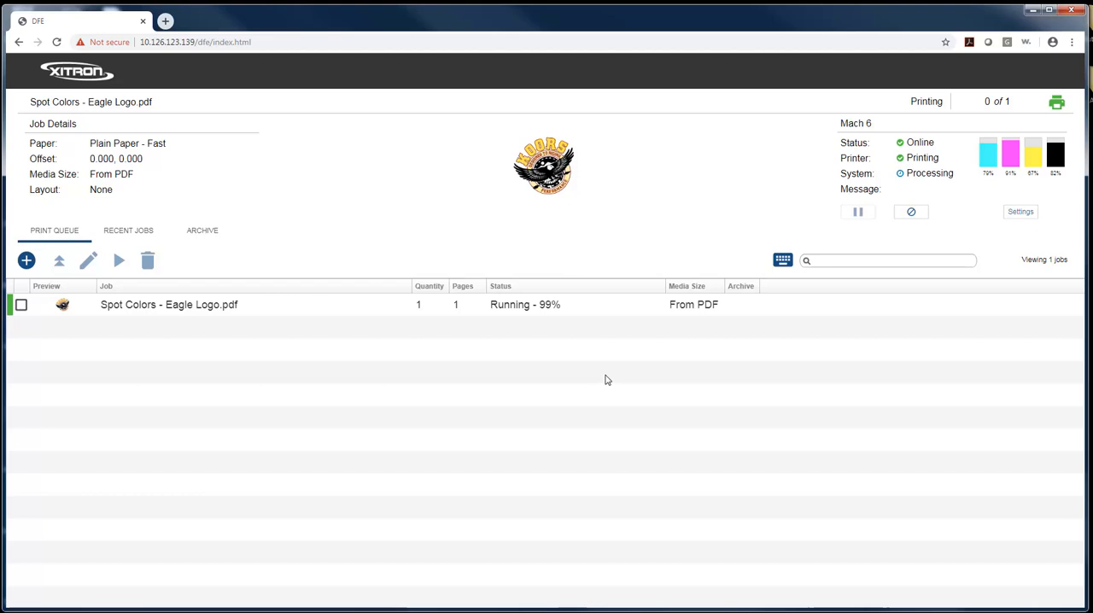
{"action": "mouse_move", "coordinate": [533, 321]}
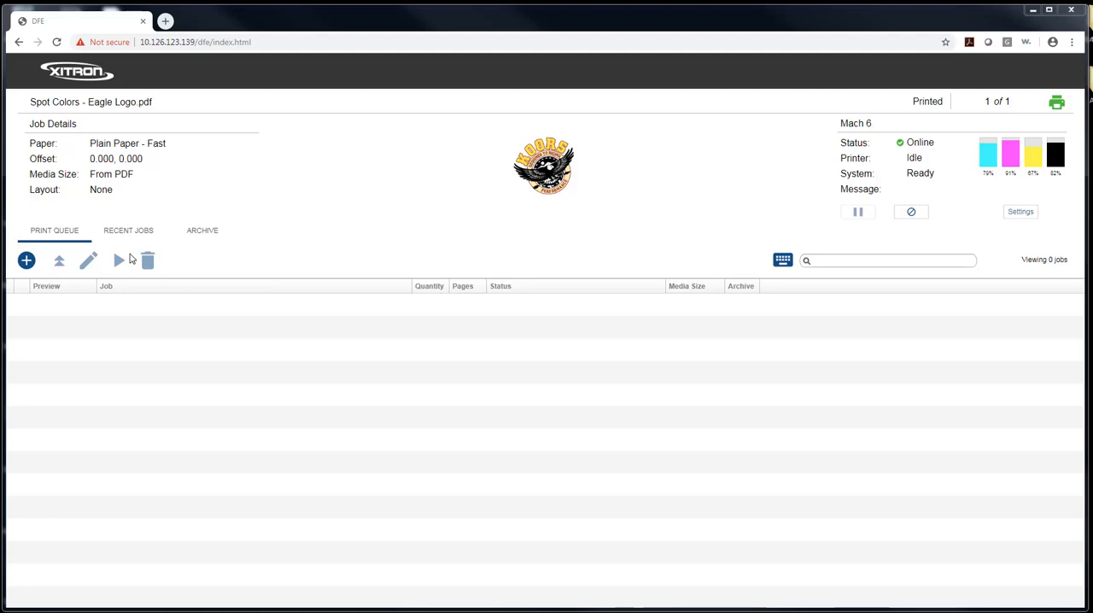
{"action": "left_click", "coordinate": [128, 228]}
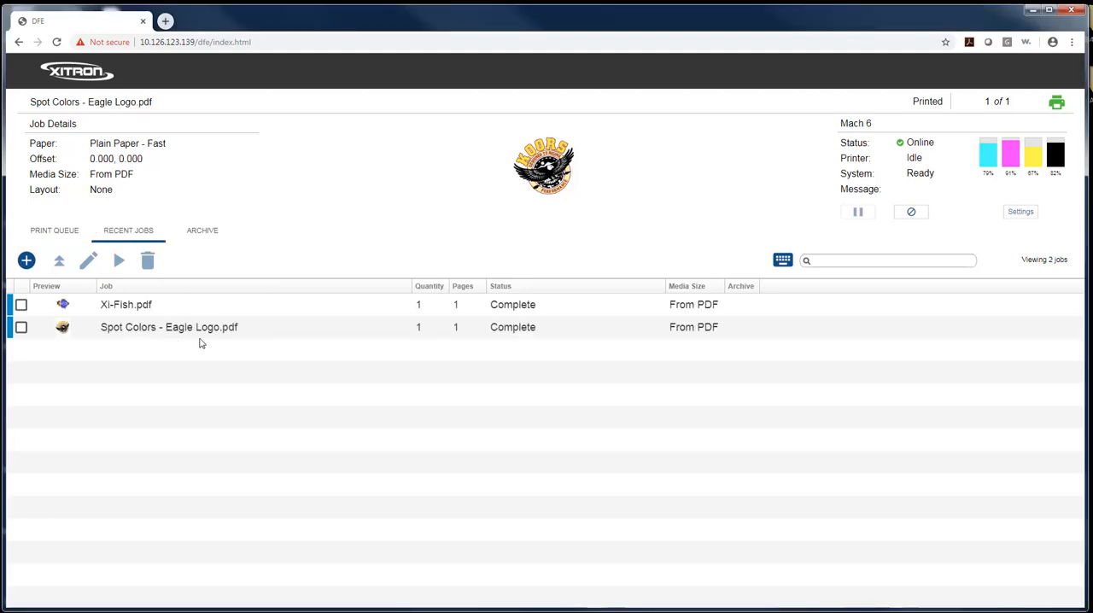
{"action": "left_click", "coordinate": [55, 229]}
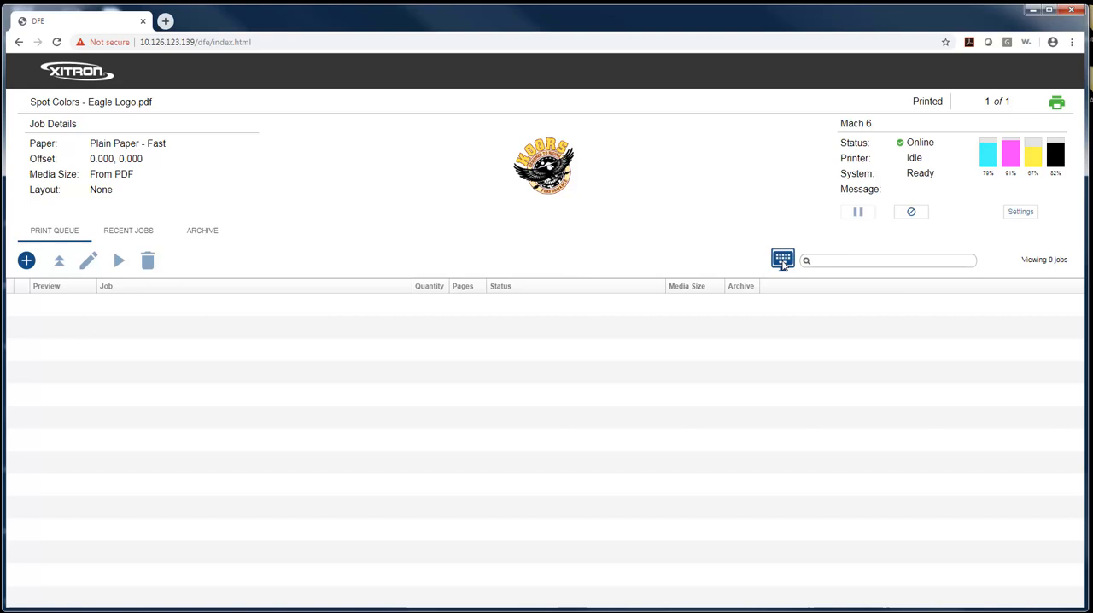
Bring up and dismiss the on-screen keyboard, landing on the Mach 6 status panel showing online and ink levels
{"action": "left_click", "coordinate": [782, 260]}
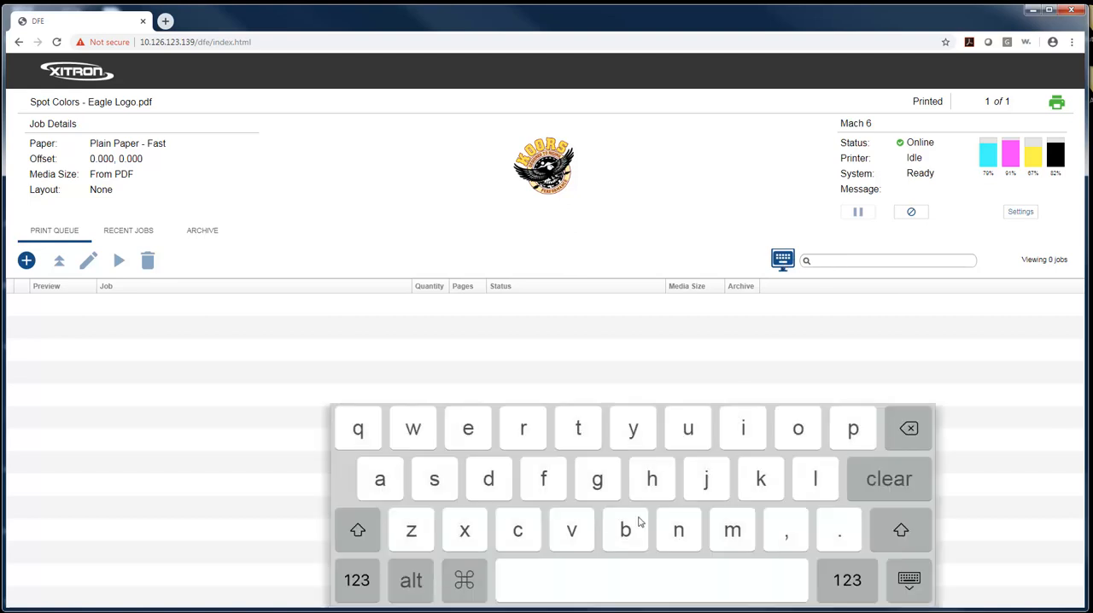
{"action": "mouse_move", "coordinate": [784, 311]}
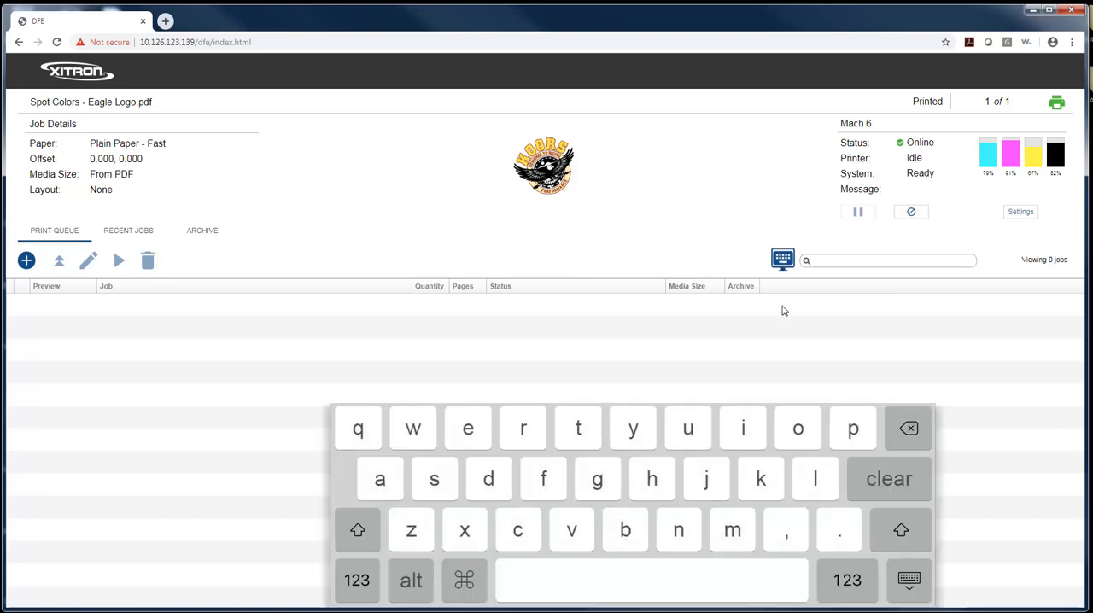
{"action": "left_click", "coordinate": [782, 260]}
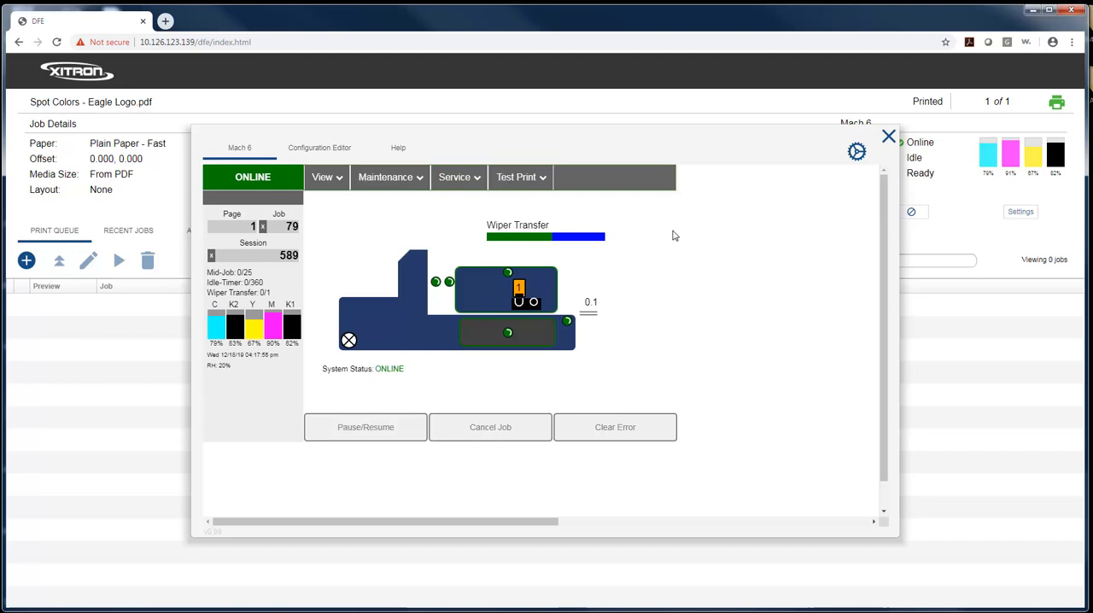
Glance at the Configuration Editor, switch back to Mach 6, and close the status panel
{"action": "left_click", "coordinate": [319, 147]}
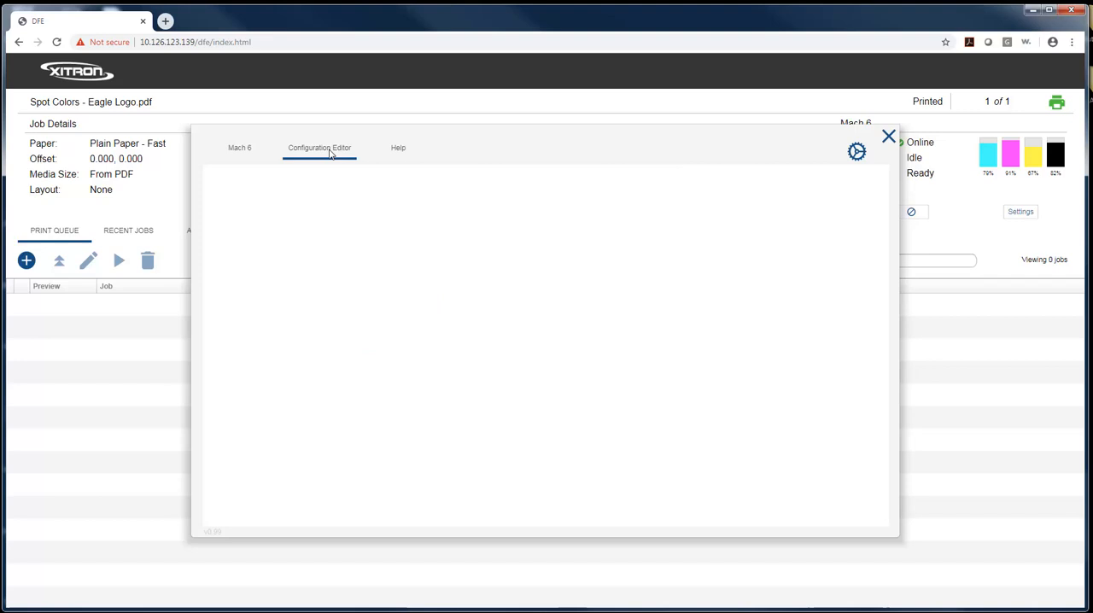
{"action": "left_click", "coordinate": [320, 146]}
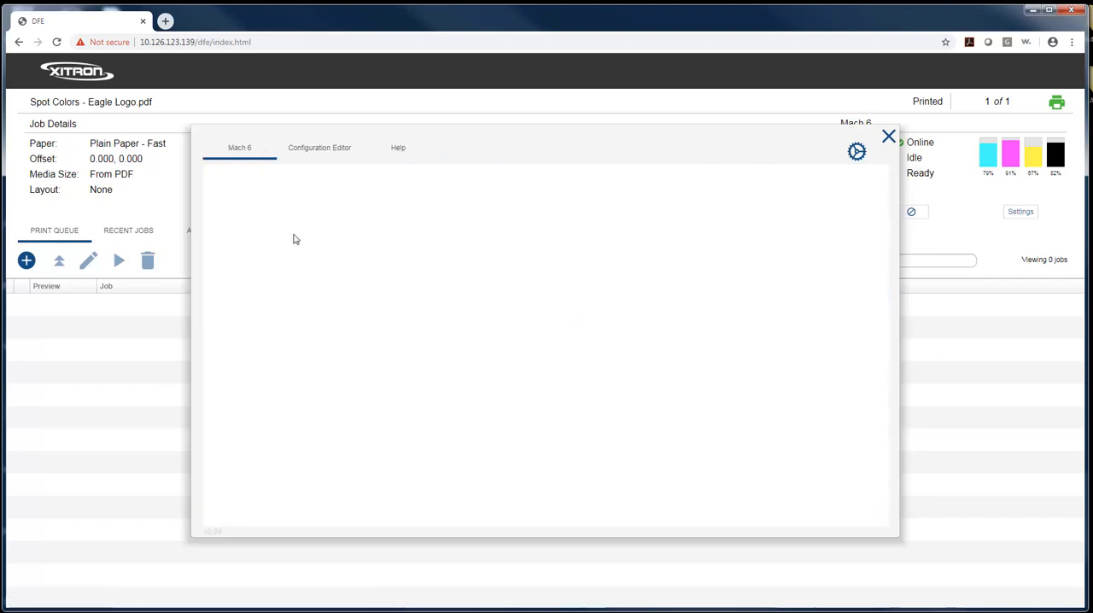
{"action": "left_click", "coordinate": [239, 147]}
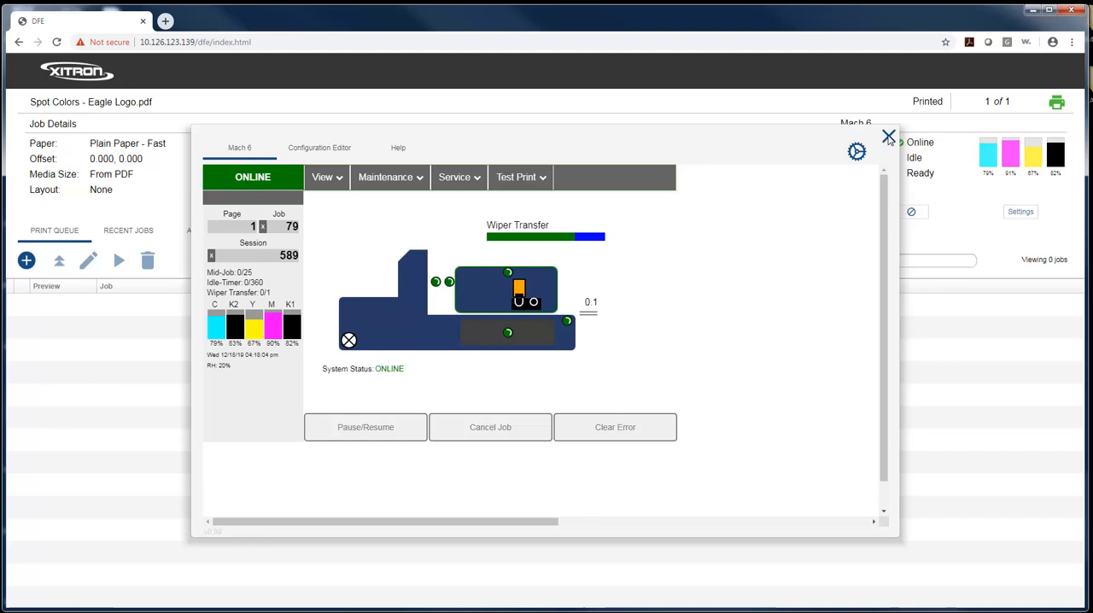
{"action": "left_click", "coordinate": [888, 137]}
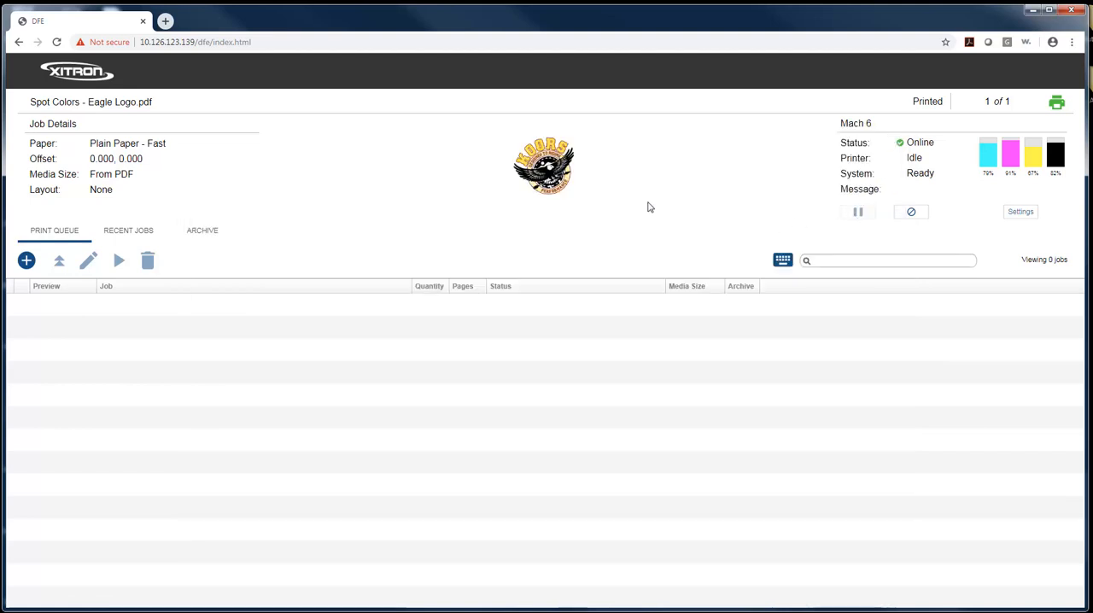